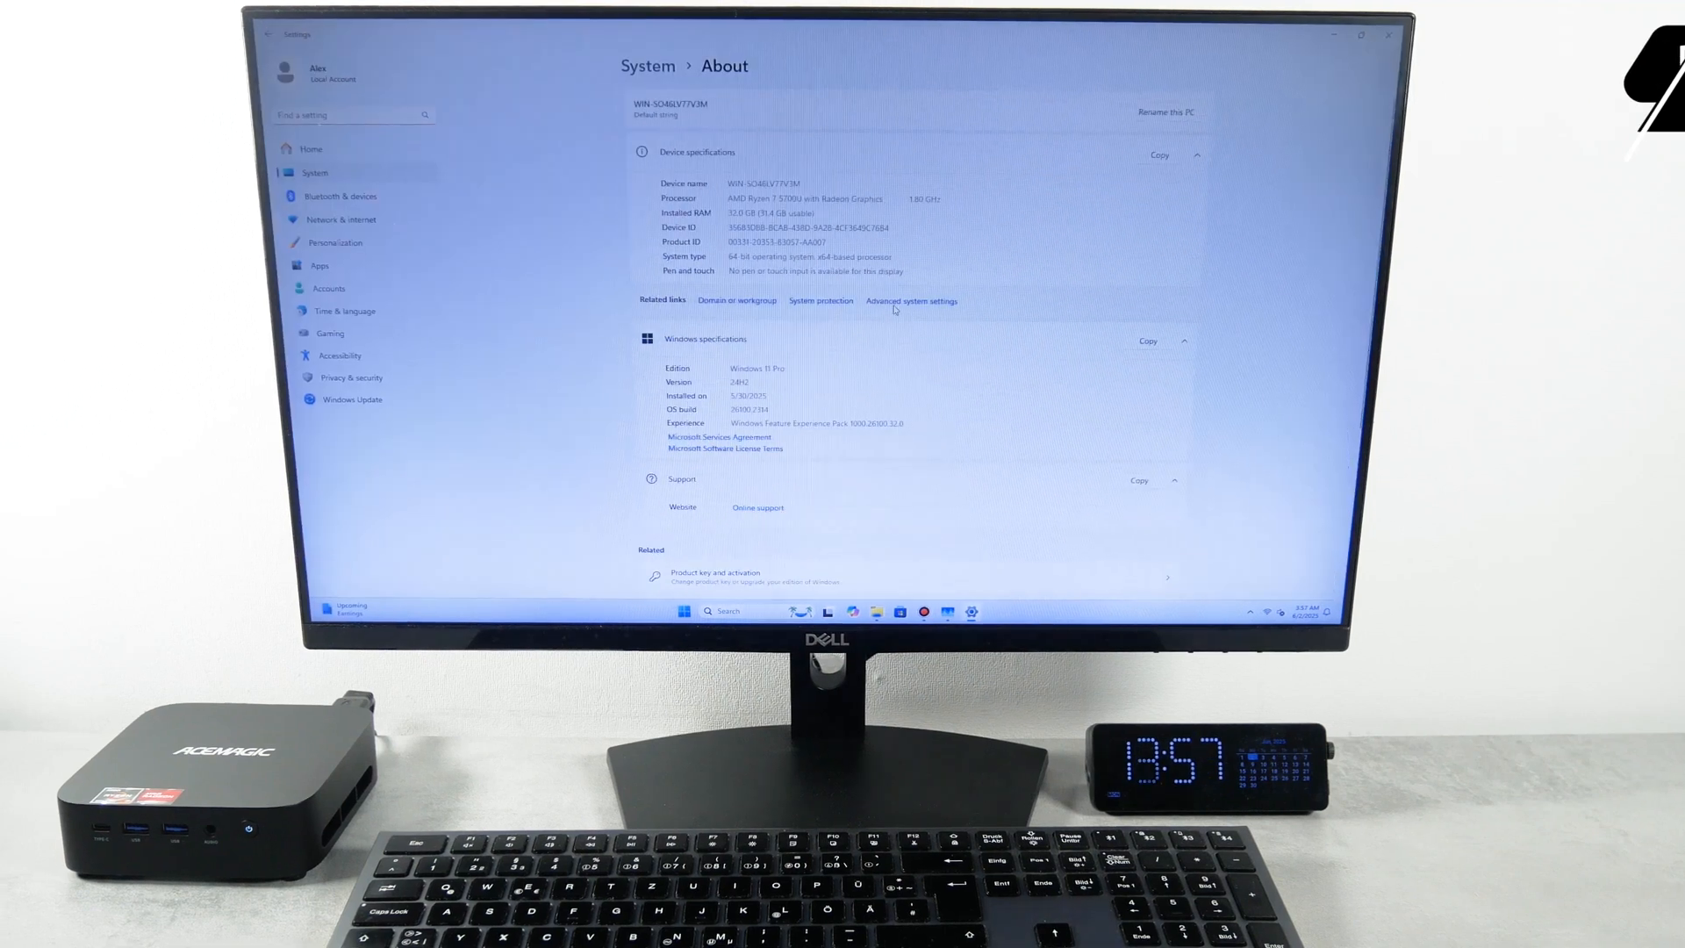
Step: Close the About specs page to show CPU-Z, Core Temp and Task Manager's CPU graph
{"action": "double_click", "coordinate": [733, 199]}
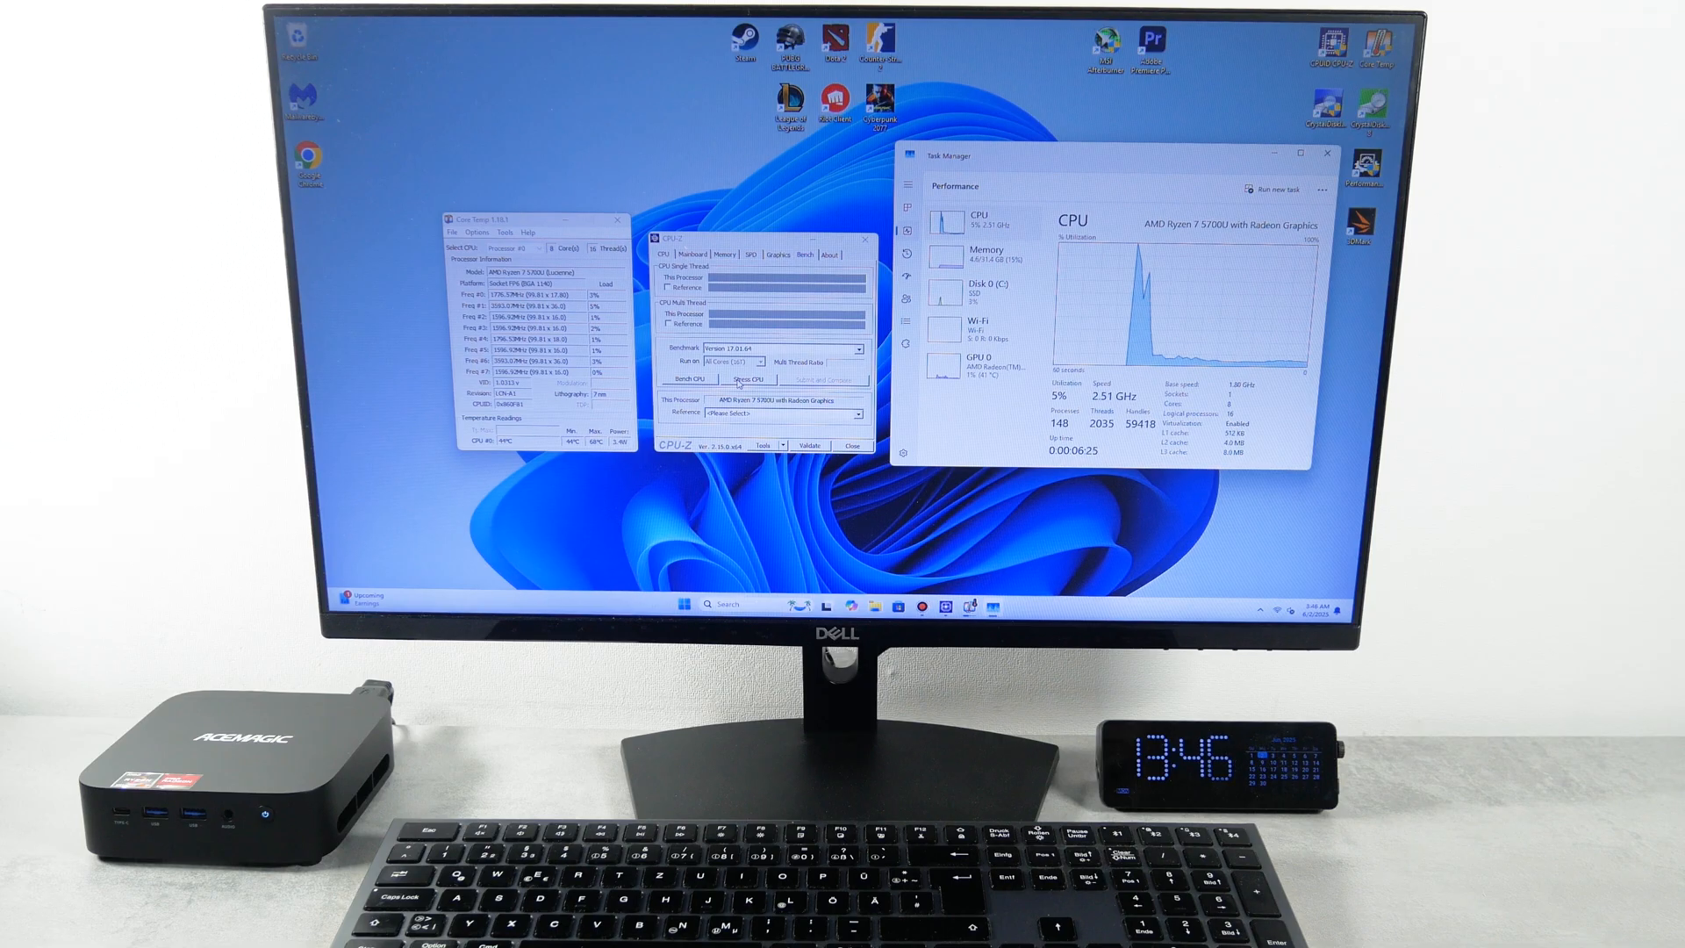
{"action": "left_click", "coordinate": [750, 378]}
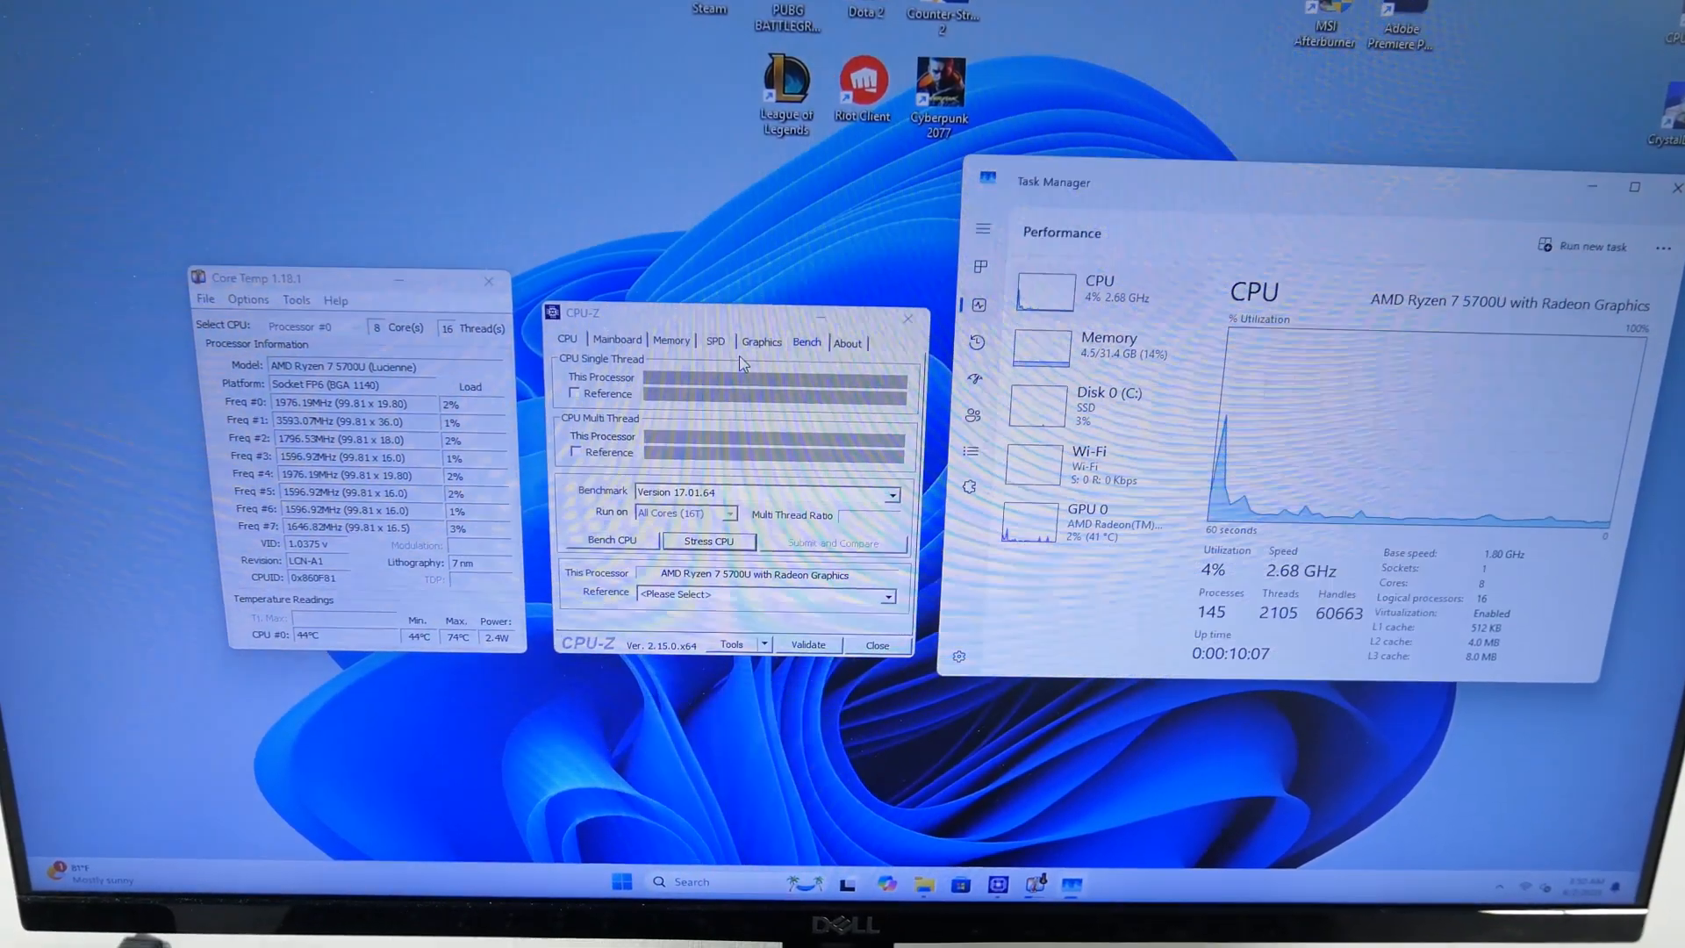
{"action": "left_click", "coordinate": [709, 540]}
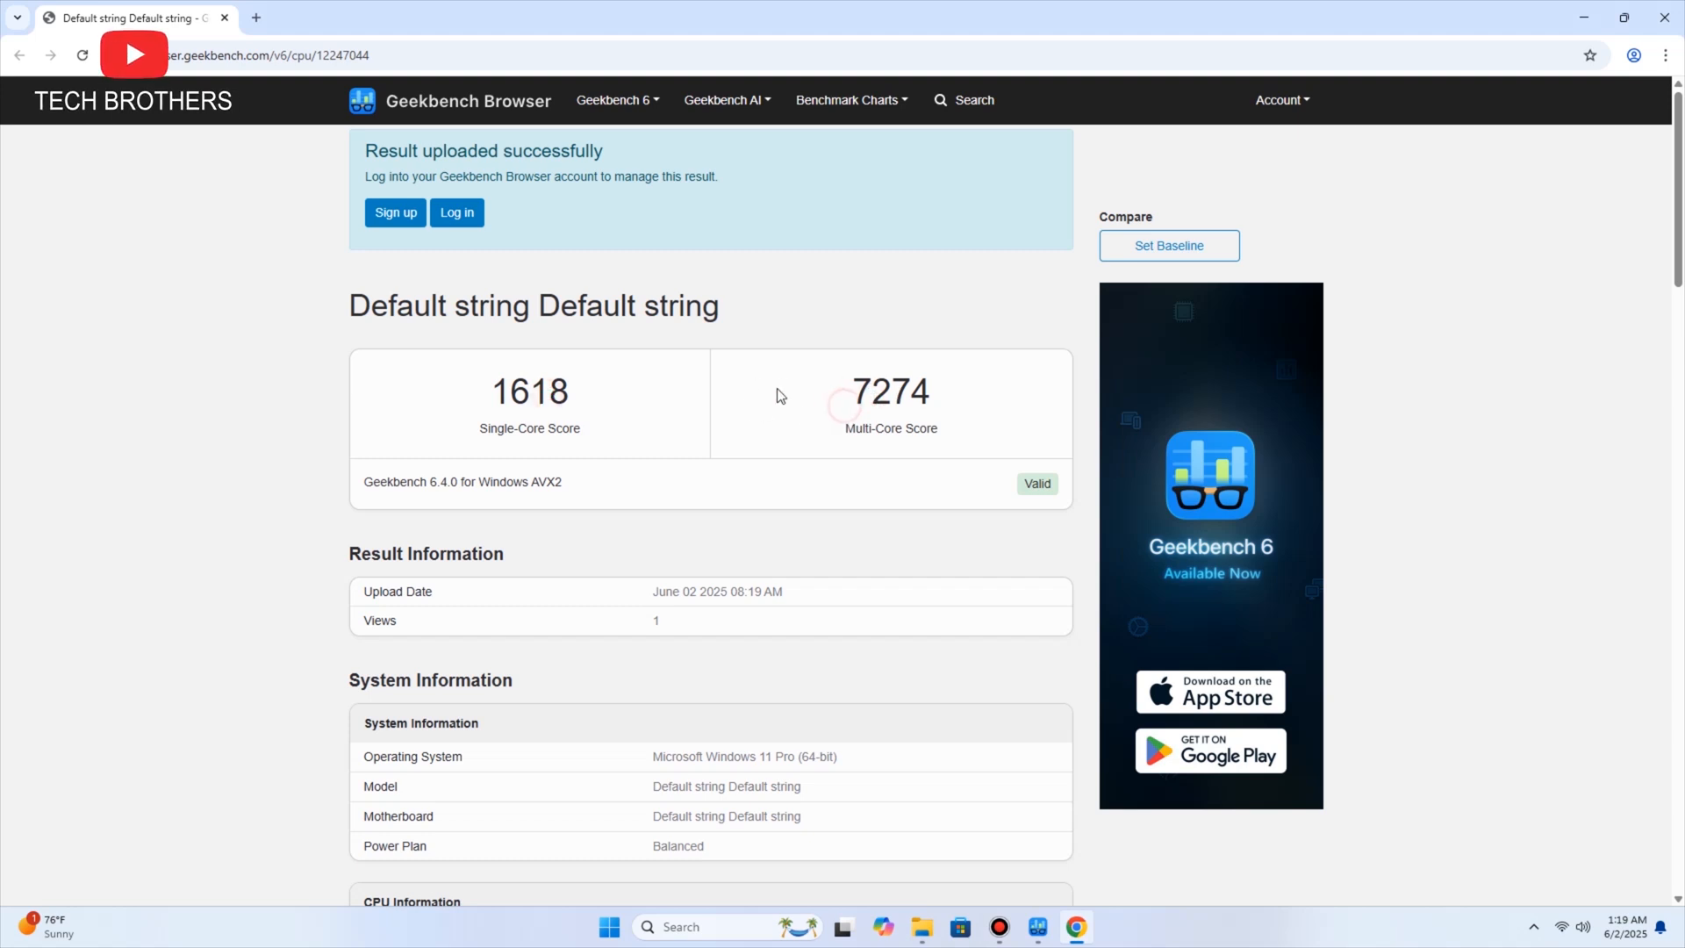
{"action": "scroll", "scroll_direction": "down", "scroll_amount": 3}
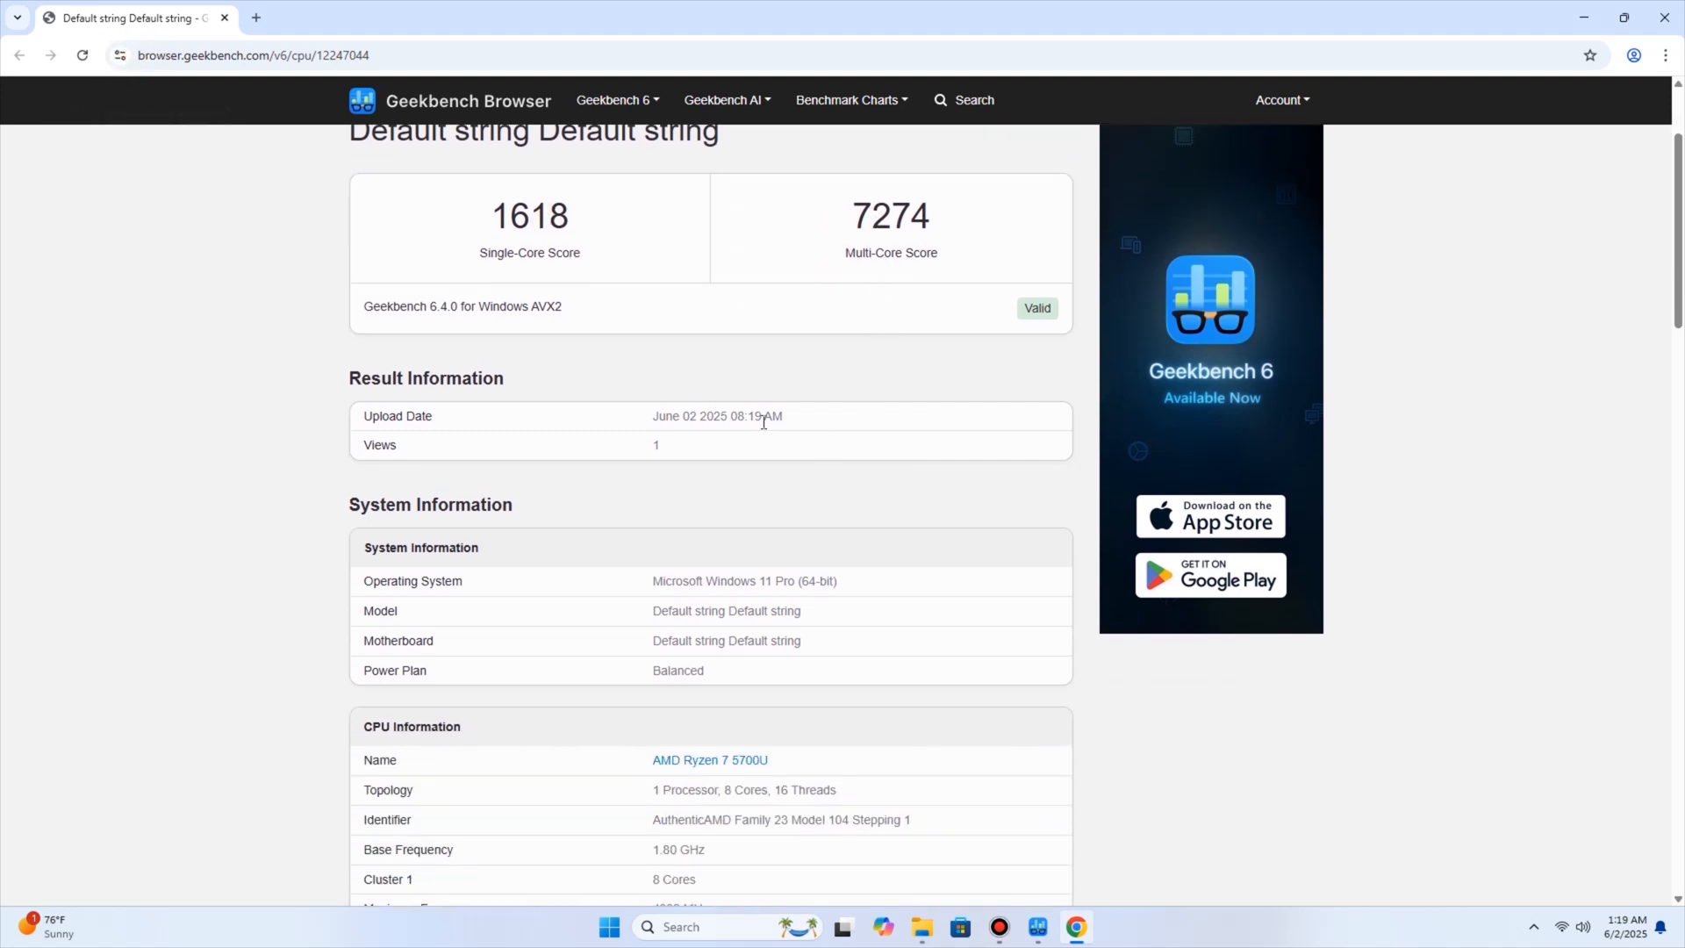